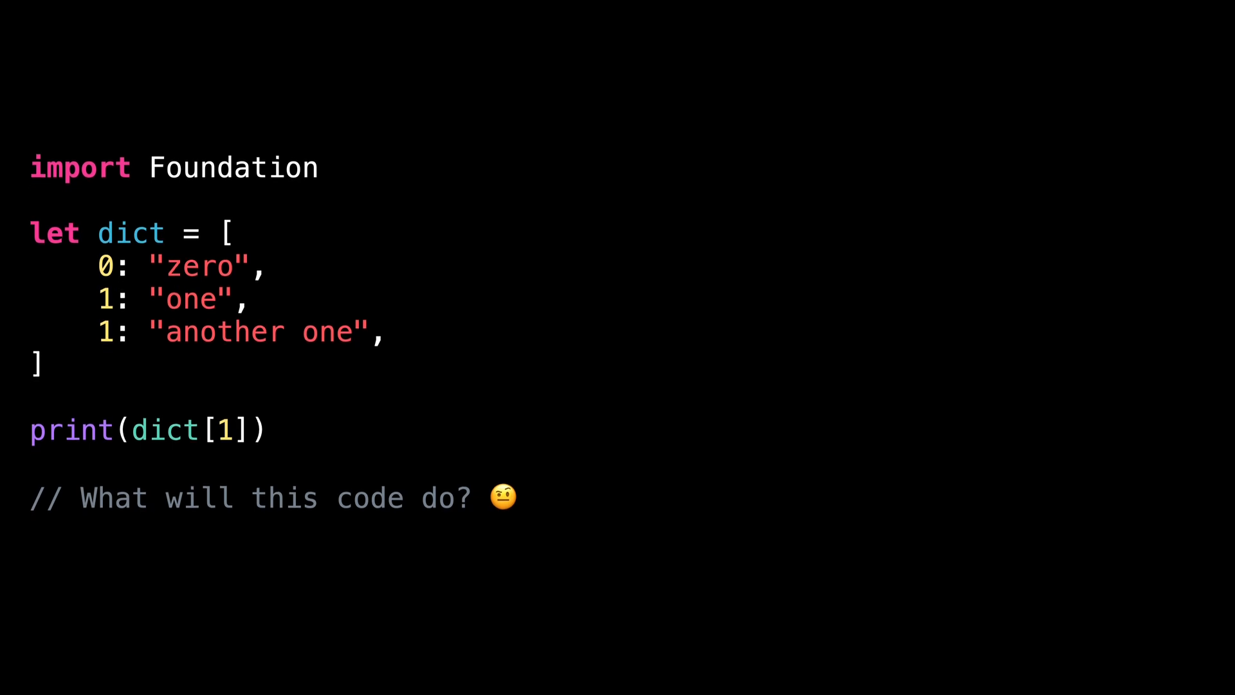
text(// Option 1: it won't build)
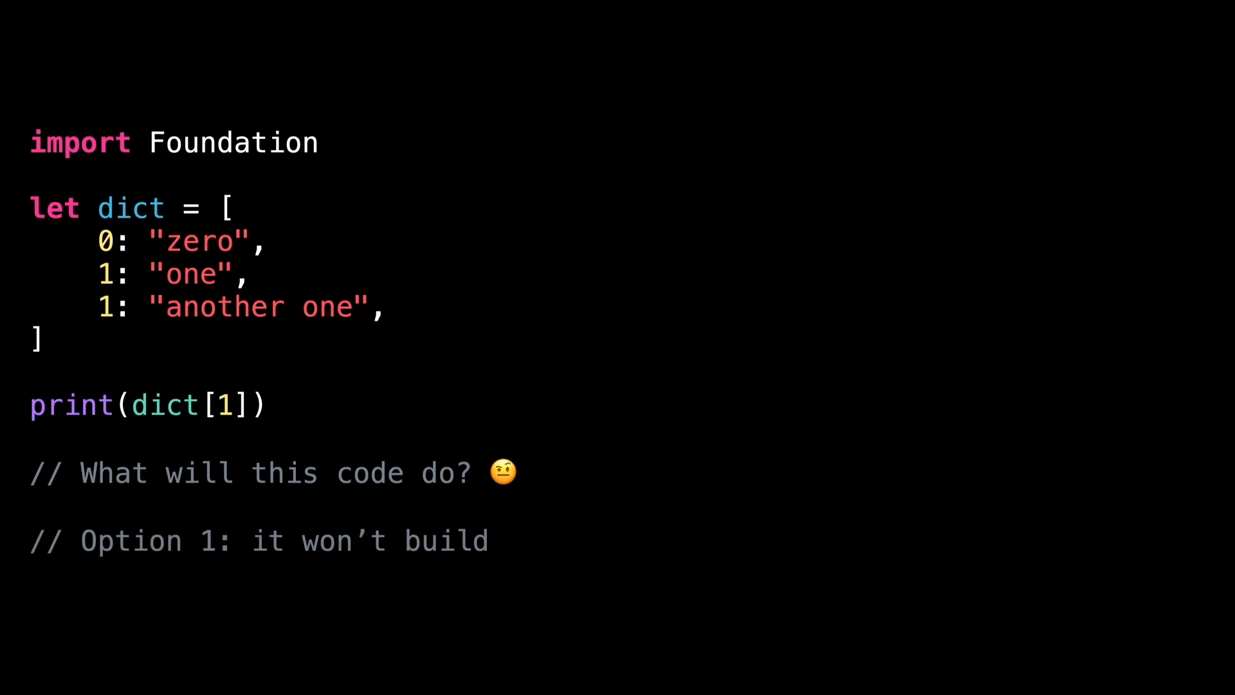